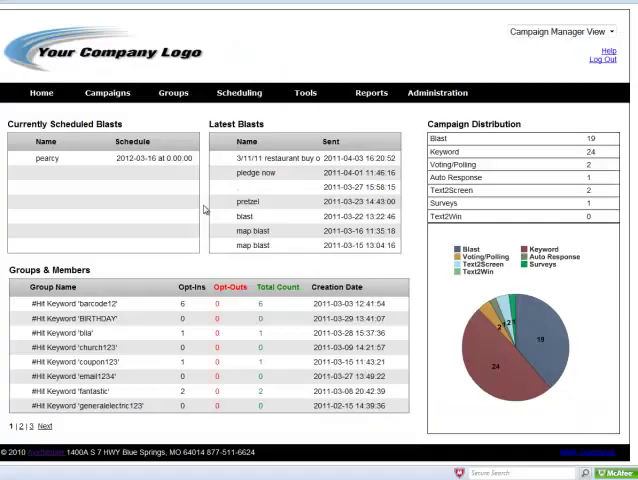
mouse_move(456, 370)
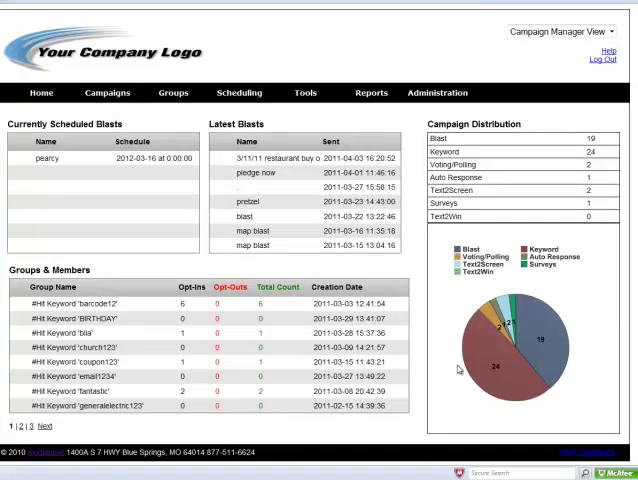
- Go to the Dynamic Groups page from the dashboard
click(174, 92)
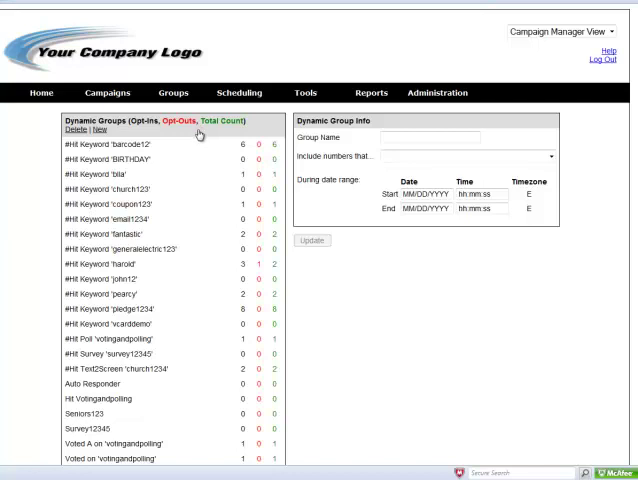
mouse_move(140, 156)
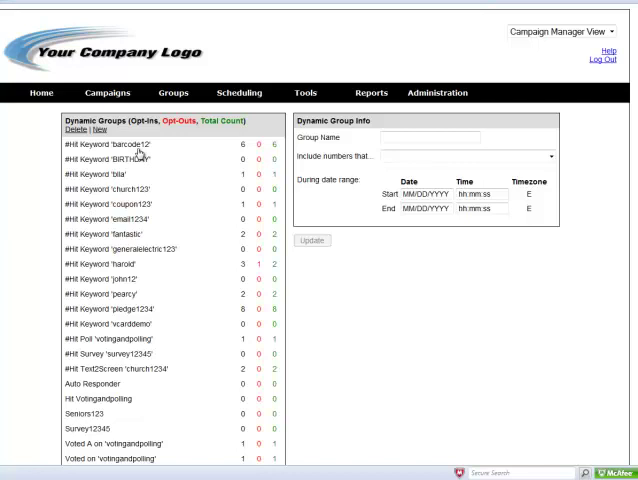
click(106, 92)
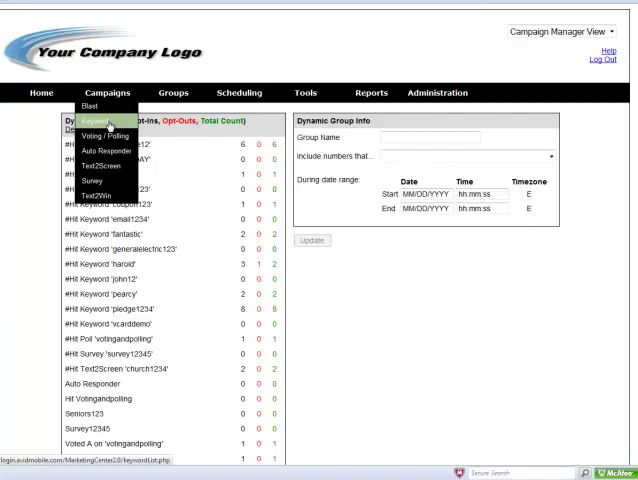
mouse_move(98, 150)
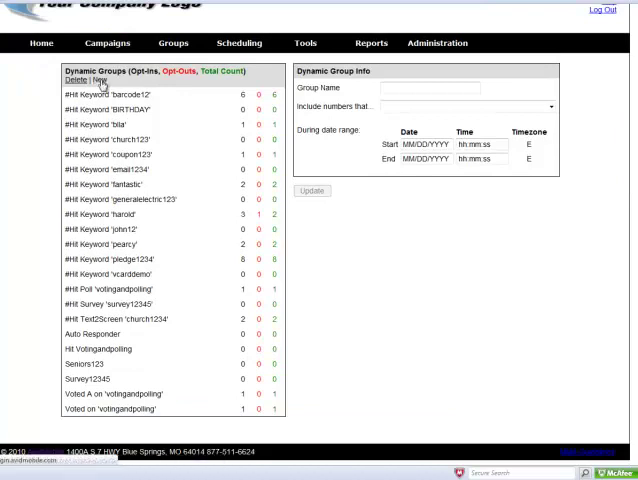
- Add a new dynamic group named 'AutoResponder2'
click(88, 80)
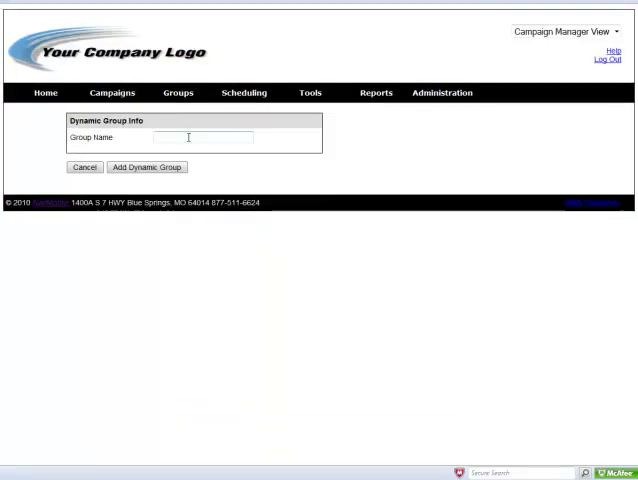
text(Auto)
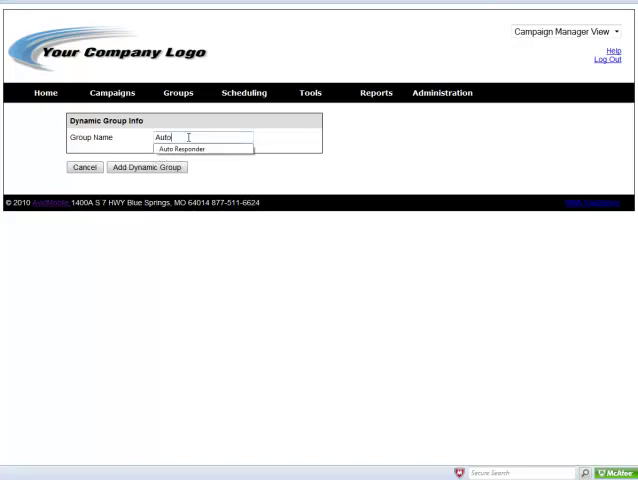
text(Responder2)
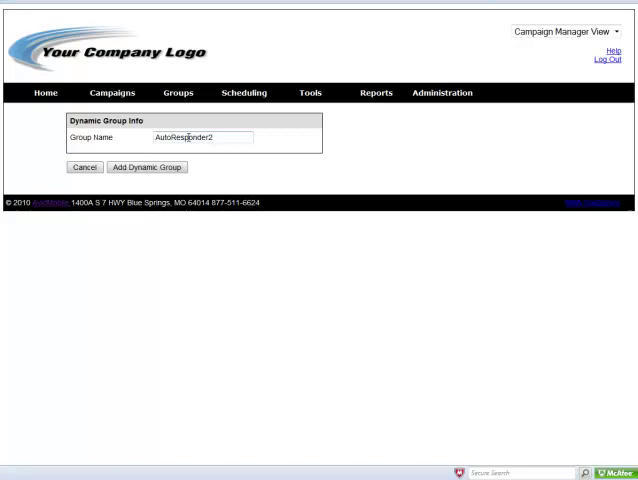
click(148, 168)
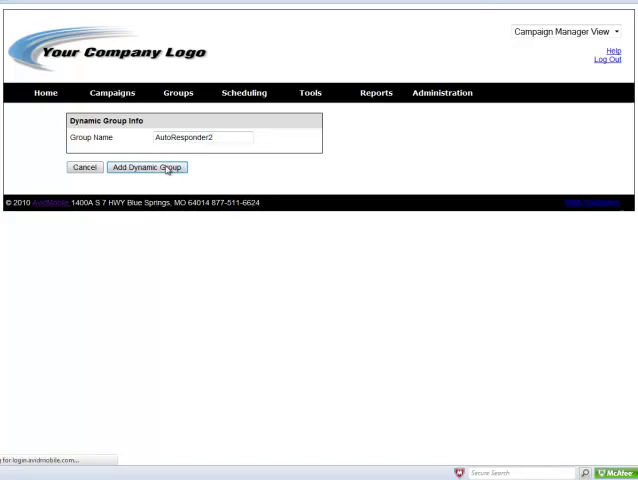
click(148, 168)
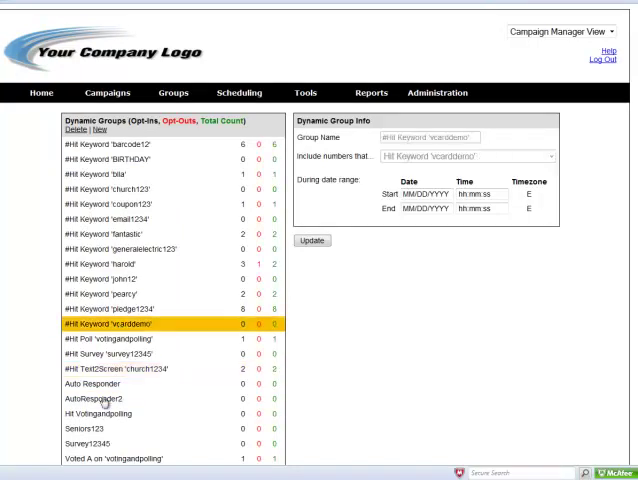
- Set AutoResponder2 to include numbers that hit the autoresponder12345 auto response
click(96, 400)
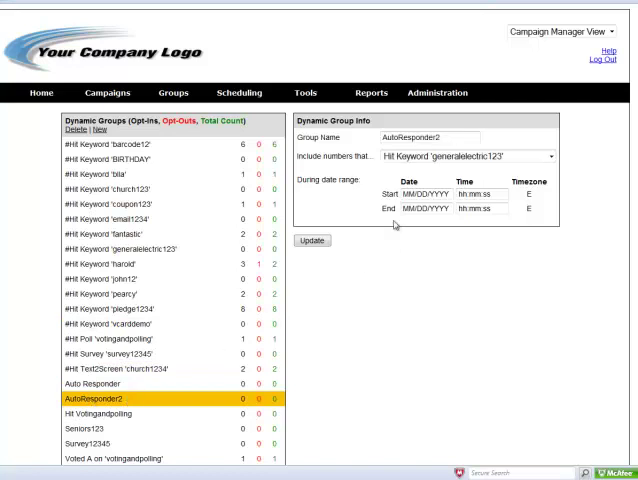
click(544, 156)
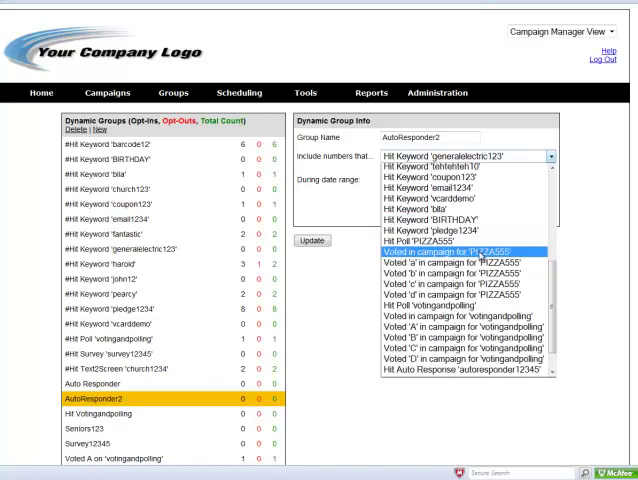
scroll(down, 3)
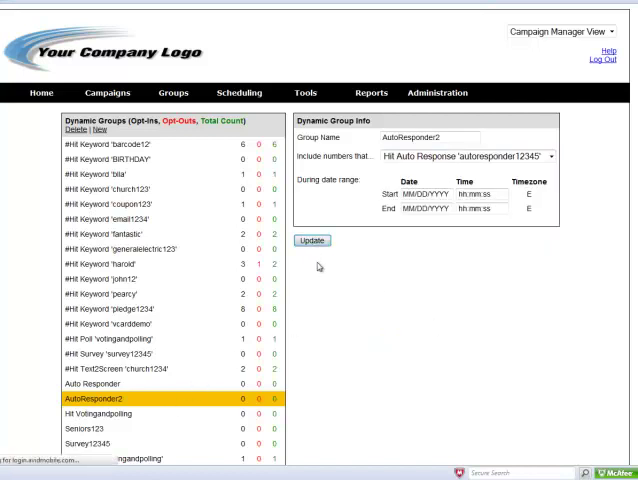
mouse_move(146, 276)
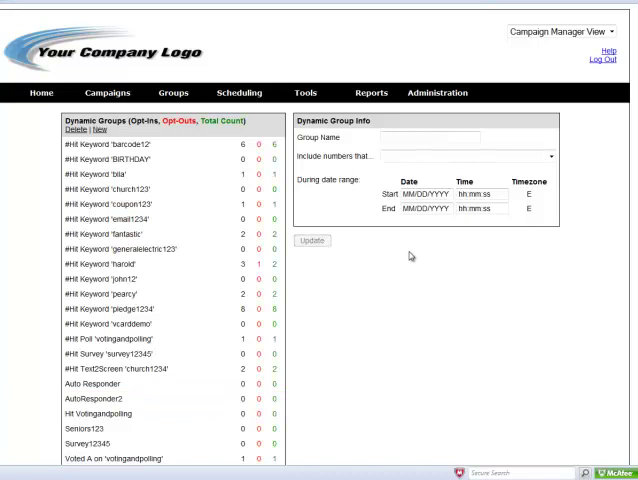
mouse_move(358, 256)
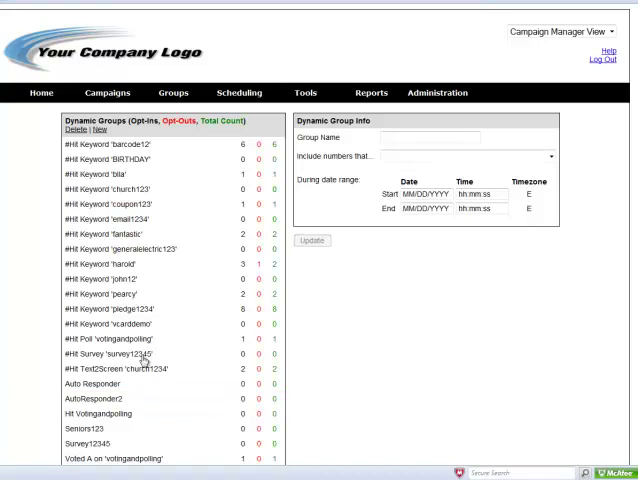
- Review AutoResponder2's keyword criterion and date range, then update the group
scroll(down, 3)
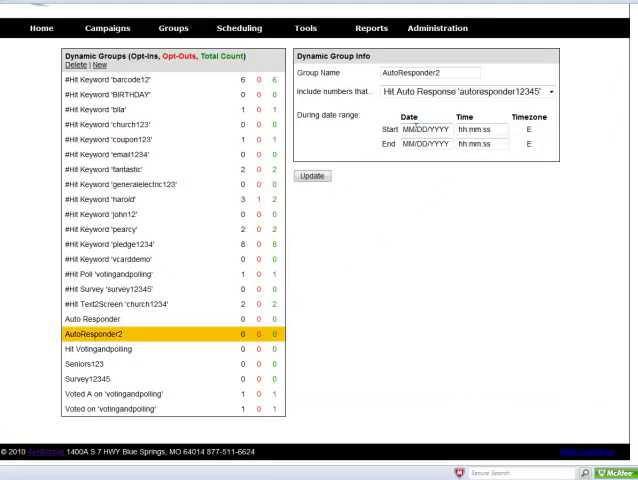
click(424, 128)
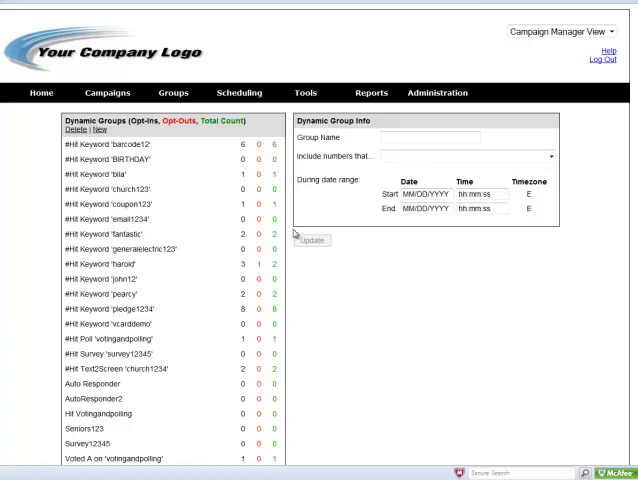
- Go to Groups > Static Group Members to get the empty Member Info form
click(174, 92)
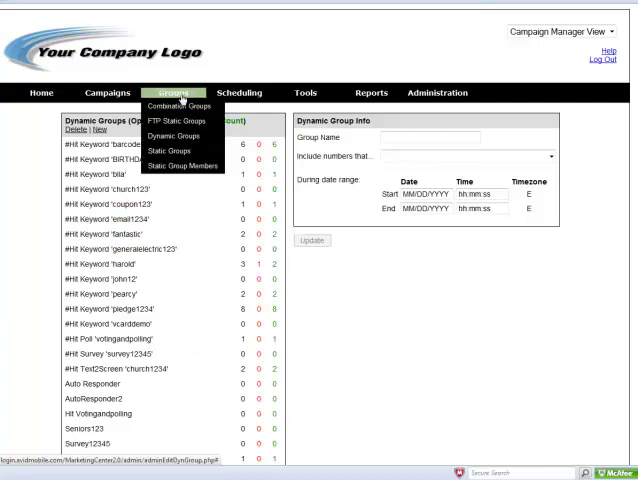
mouse_move(180, 172)
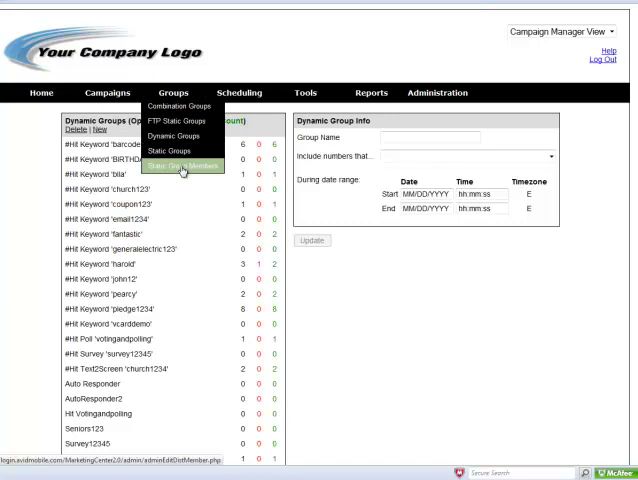
click(180, 168)
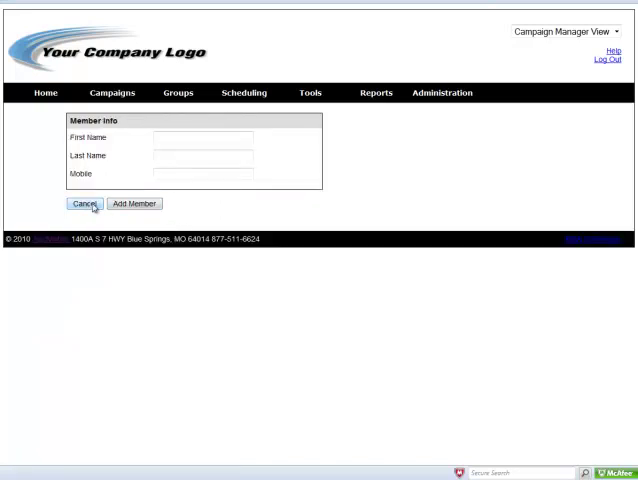
- Cancel the new member form to return to the members list
click(84, 204)
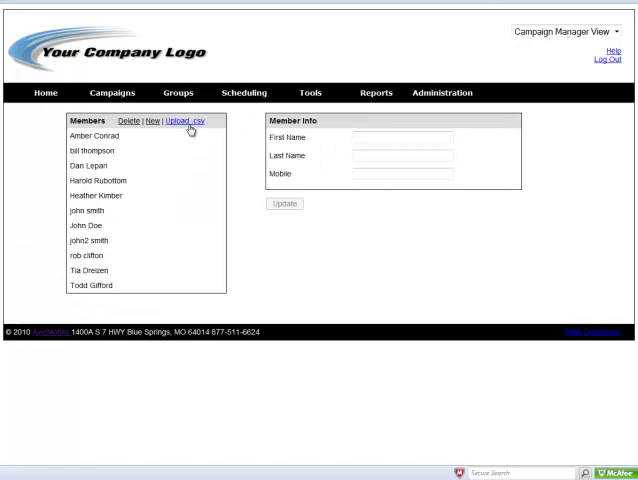
mouse_move(196, 174)
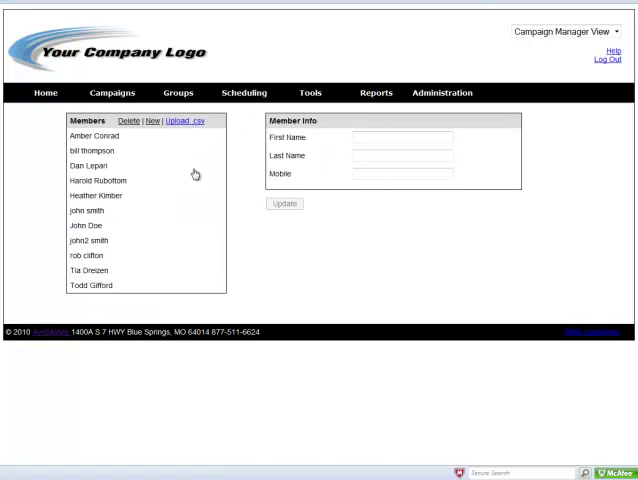
mouse_move(224, 162)
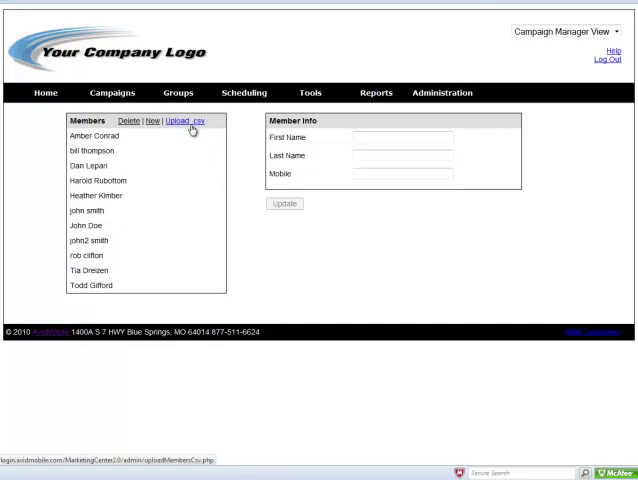
mouse_move(162, 198)
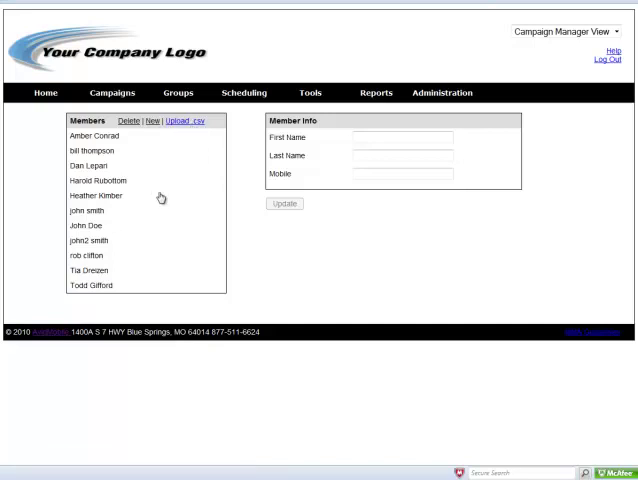
mouse_move(188, 132)
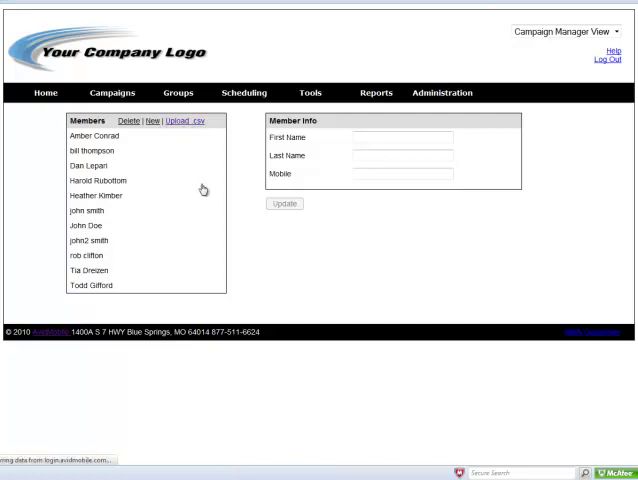
- Start a CSV member upload with 'Static Group' as the new static group for imported members
click(188, 120)
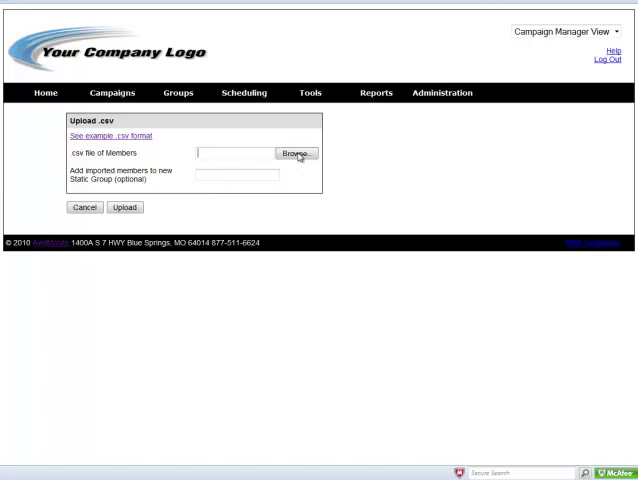
click(294, 152)
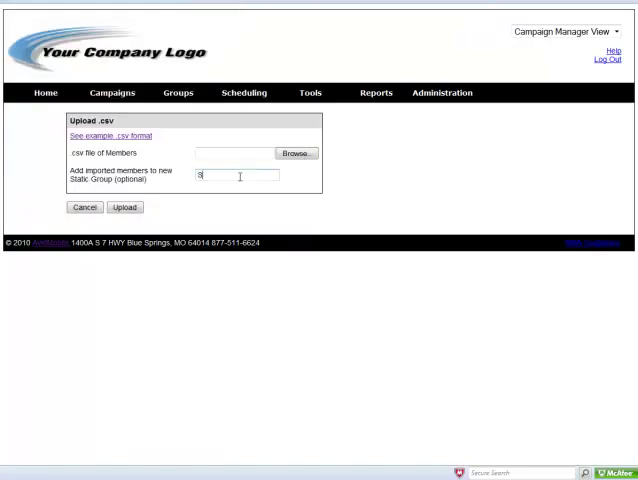
text(Static Group)
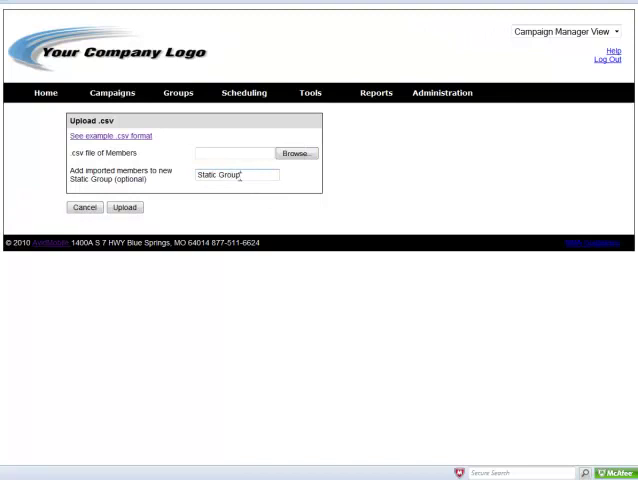
mouse_move(120, 136)
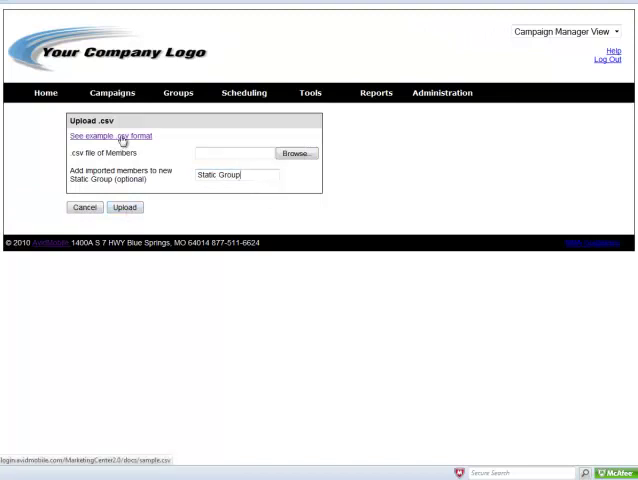